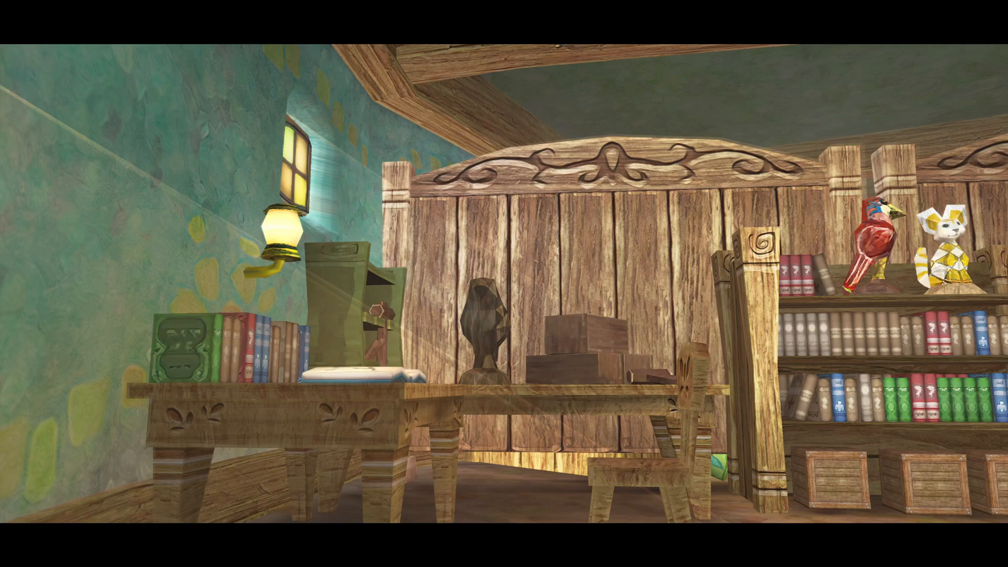
# Expand the Zelda Skyward Sword 4K post and follow its Windows / MacOS / Linux download link
pyautogui.hscroll(3)
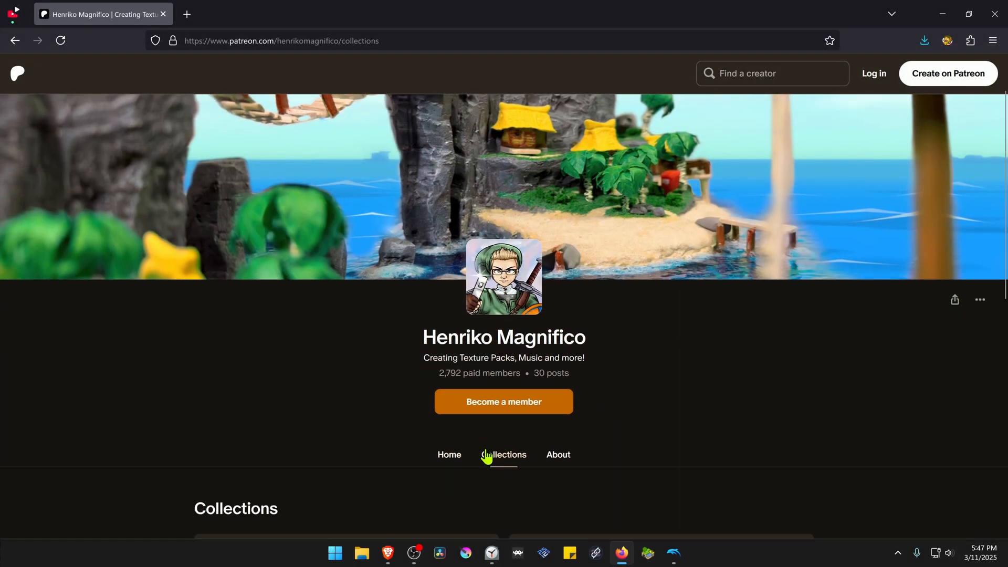
pyautogui.scroll(-3)
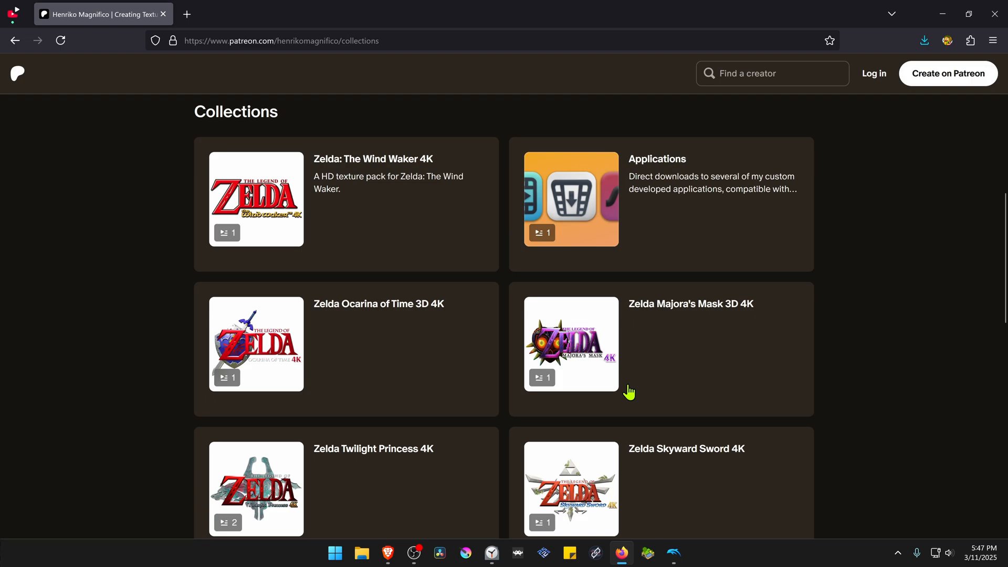
pyautogui.scroll(-3)
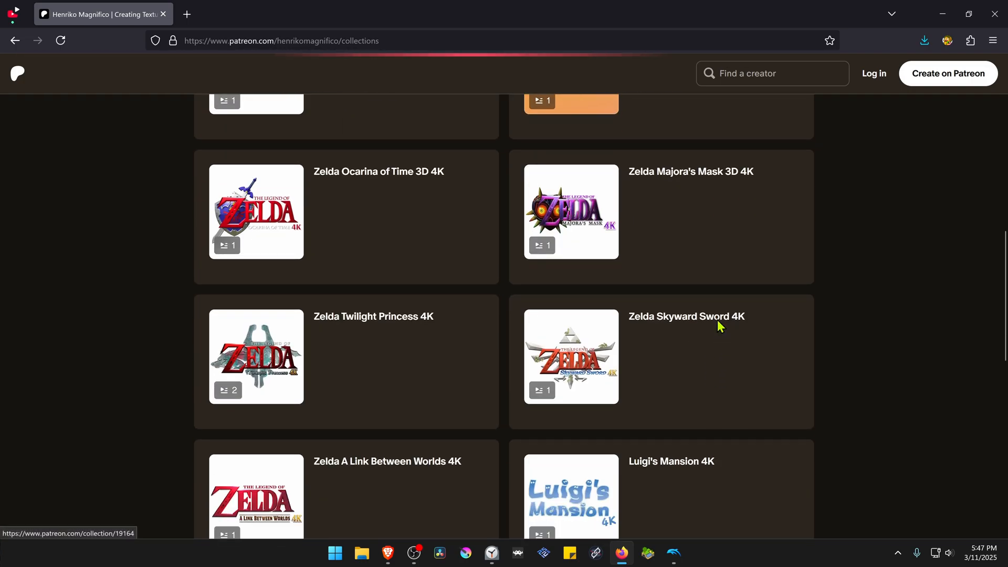
pyautogui.moveTo(710, 318)
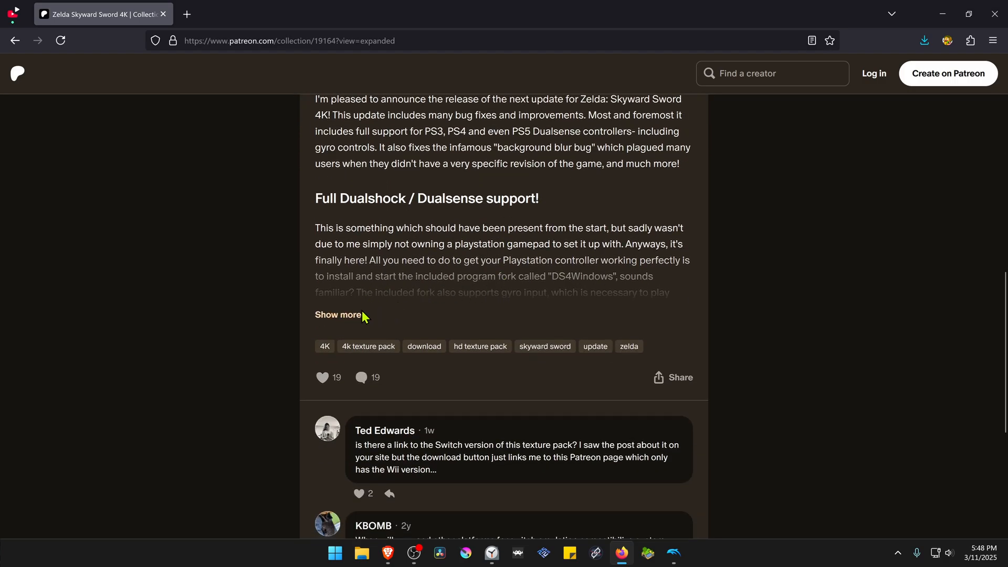
pyautogui.click(338, 315)
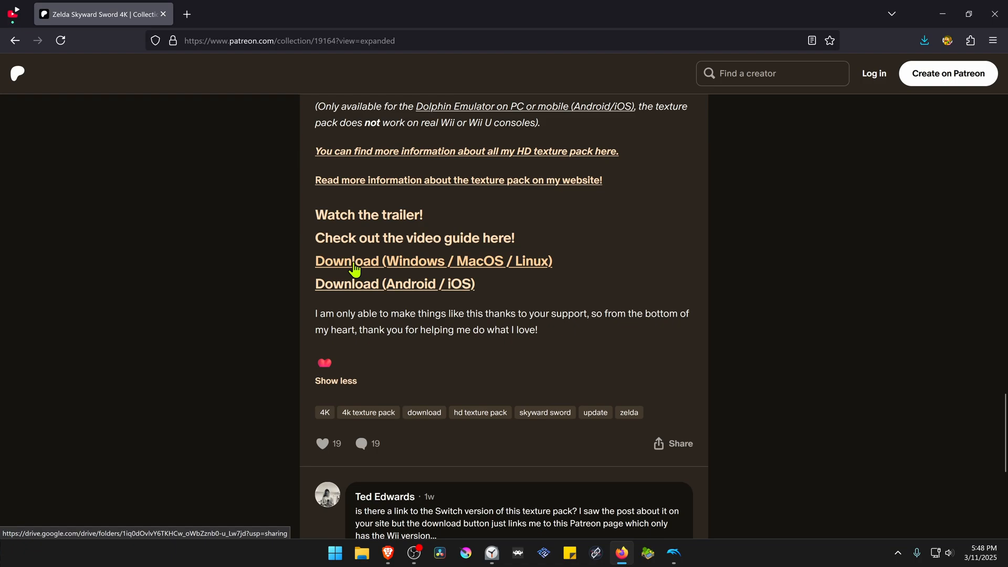
pyautogui.click(433, 261)
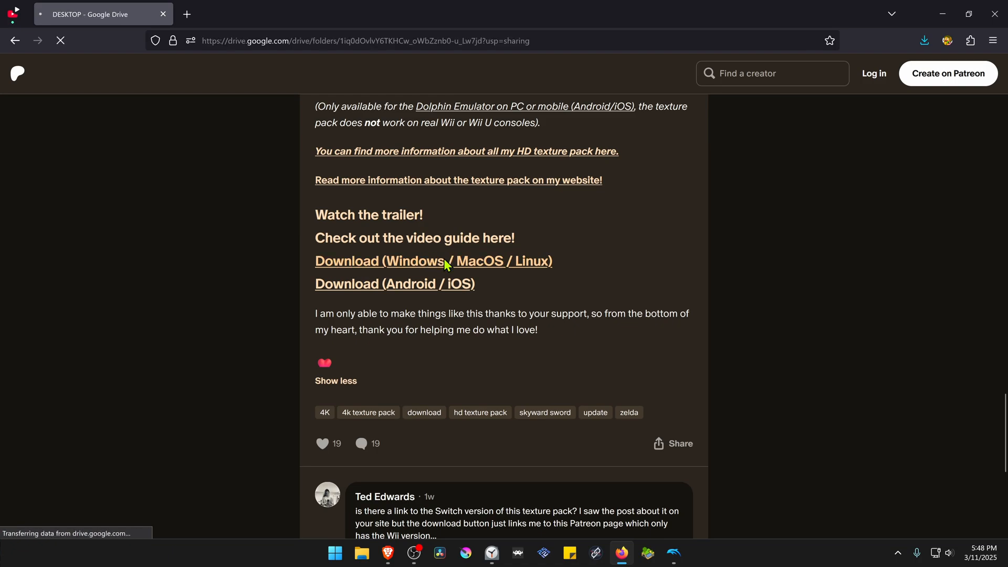
# Download the 4K 1.0.5.zip pack from Google Drive, confirming Download anyway on the virus-scan warning
pyautogui.click(447, 261)
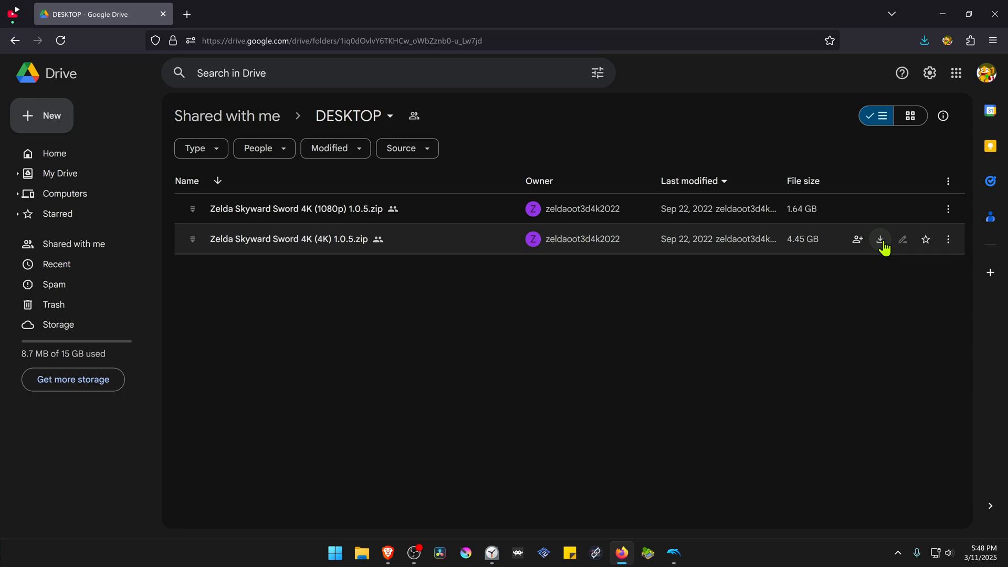
pyautogui.click(880, 239)
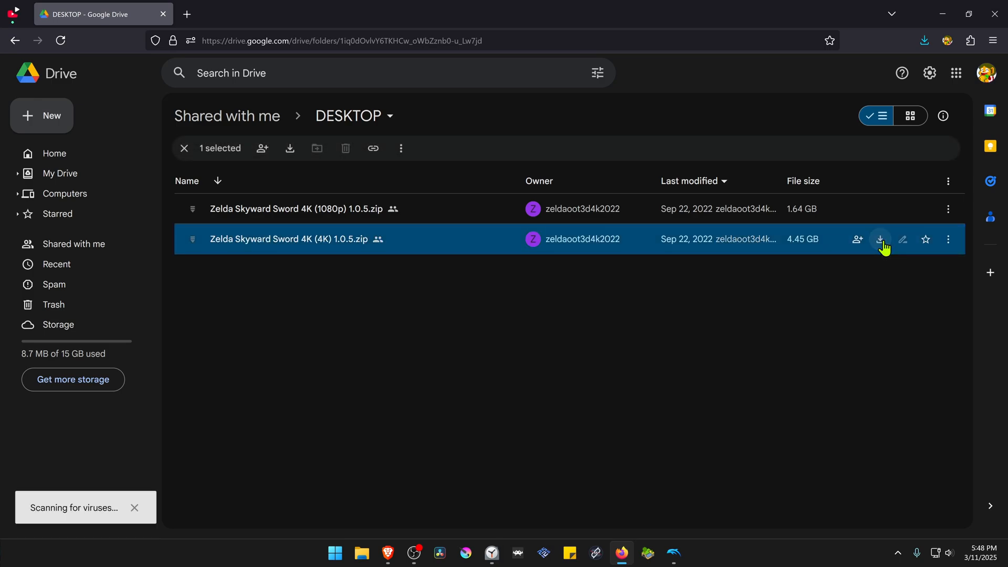
pyautogui.click(880, 240)
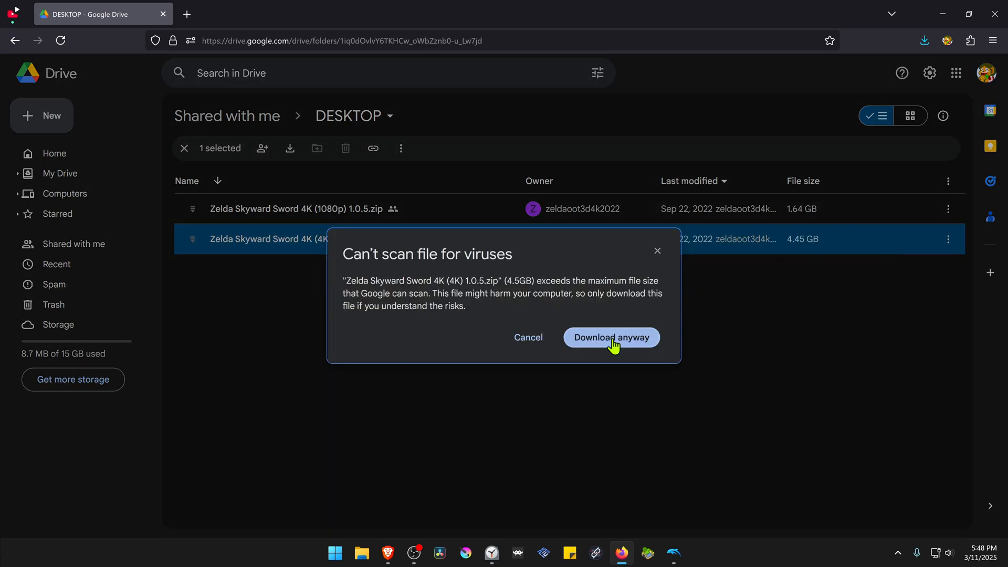
pyautogui.click(611, 337)
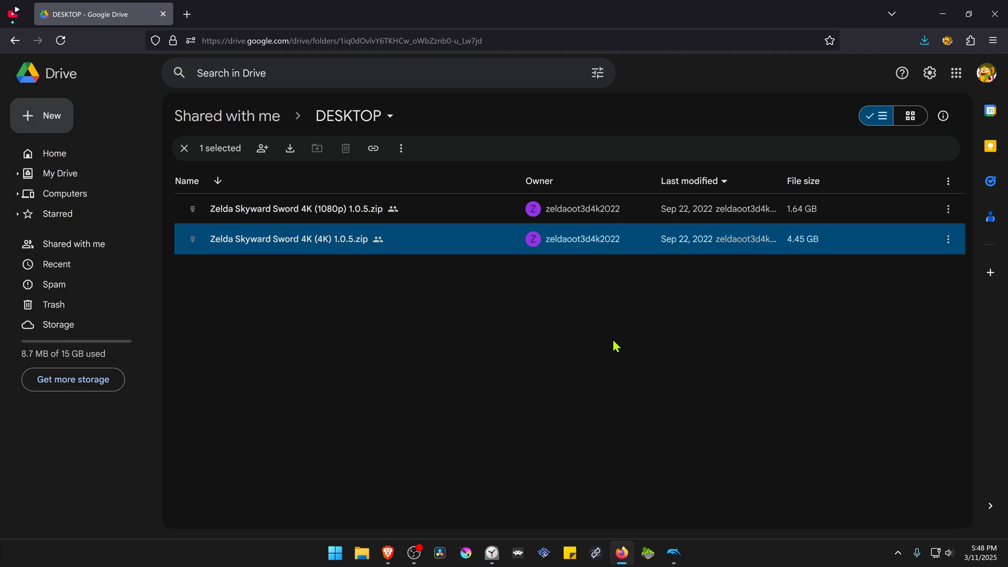
pyautogui.click(290, 149)
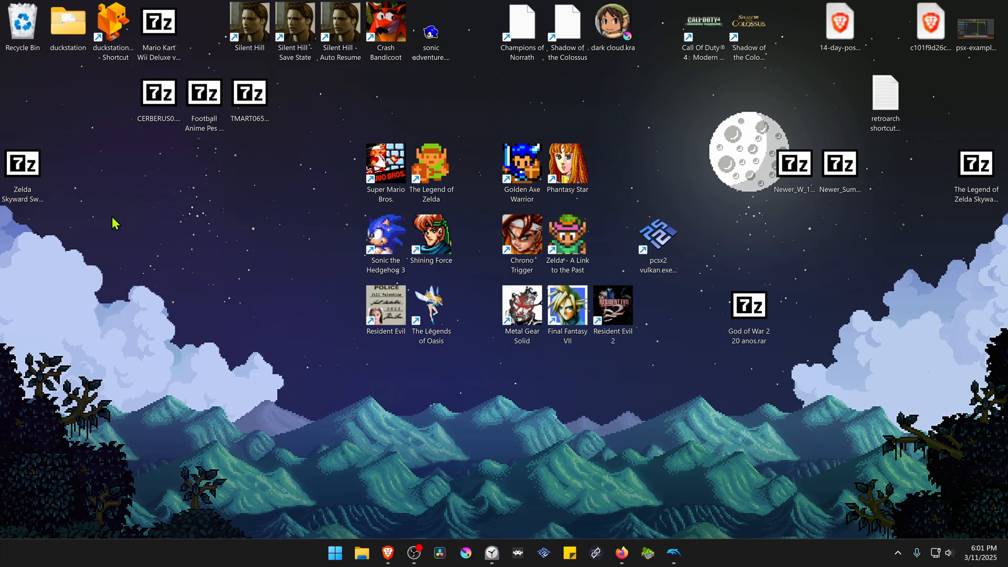
pyautogui.moveTo(131, 203)
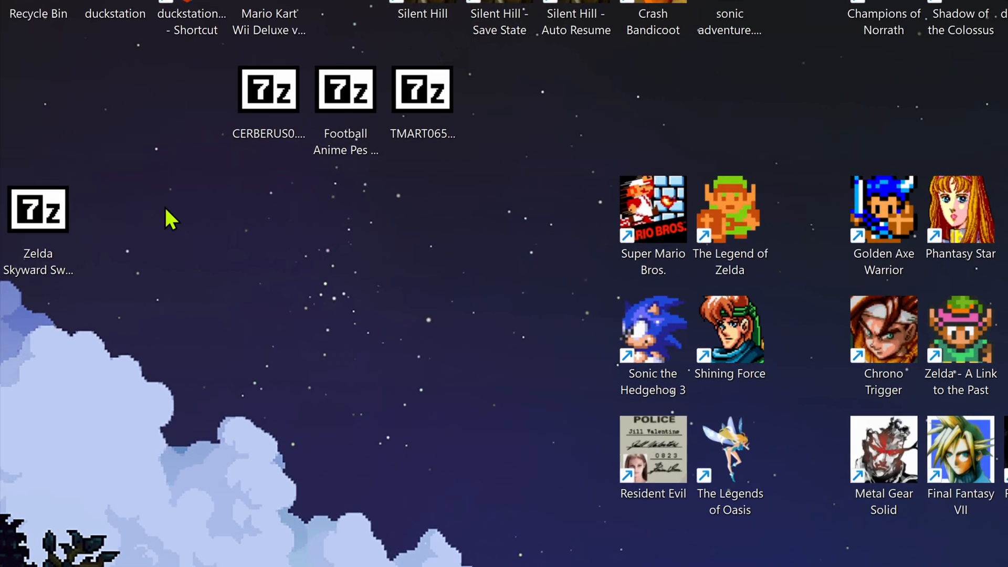
pyautogui.moveTo(175, 330)
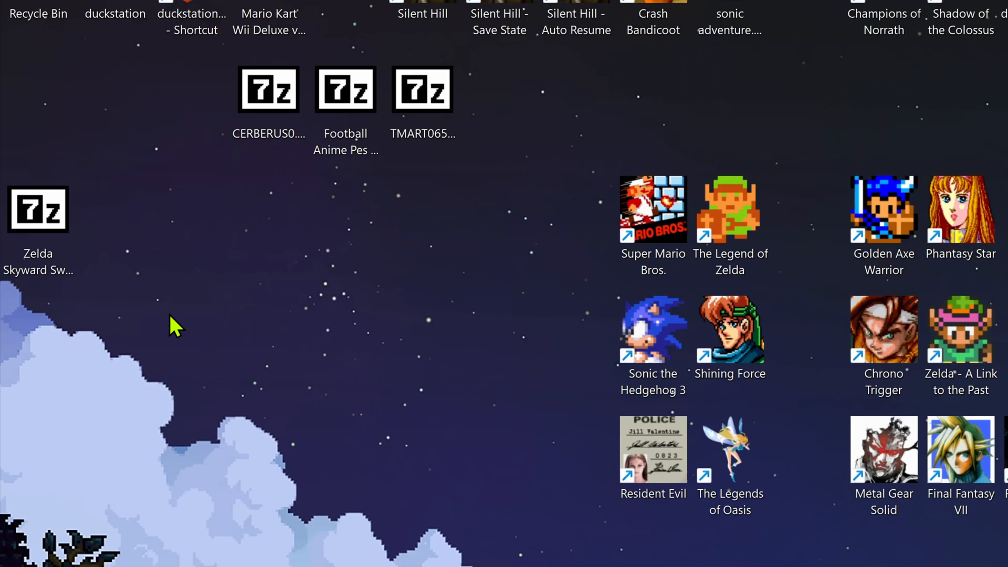
# Extract the Zelda Skyward Sword 7z archive to its own folder on the desktop
pyautogui.click(38, 215)
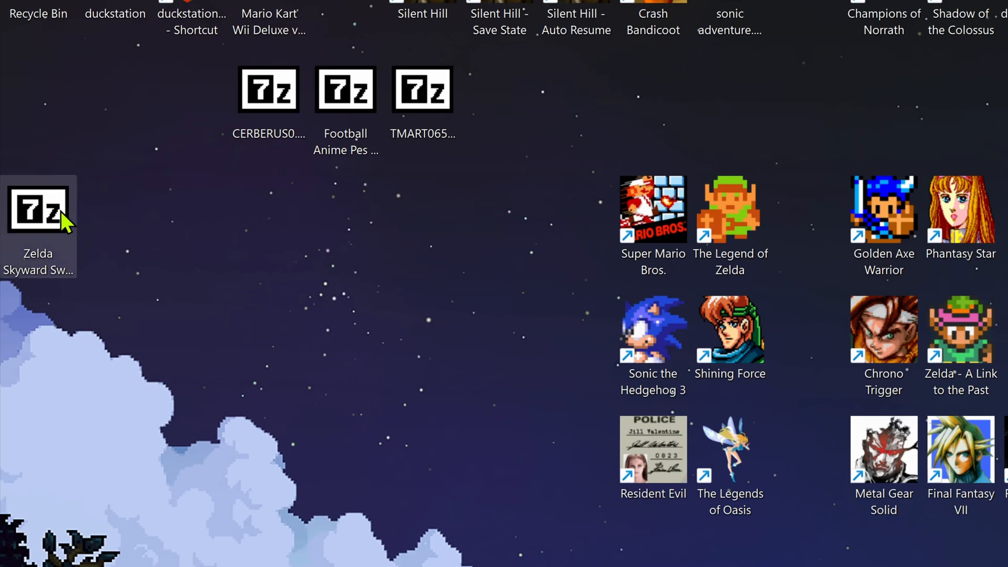
pyautogui.rightClick(47, 217)
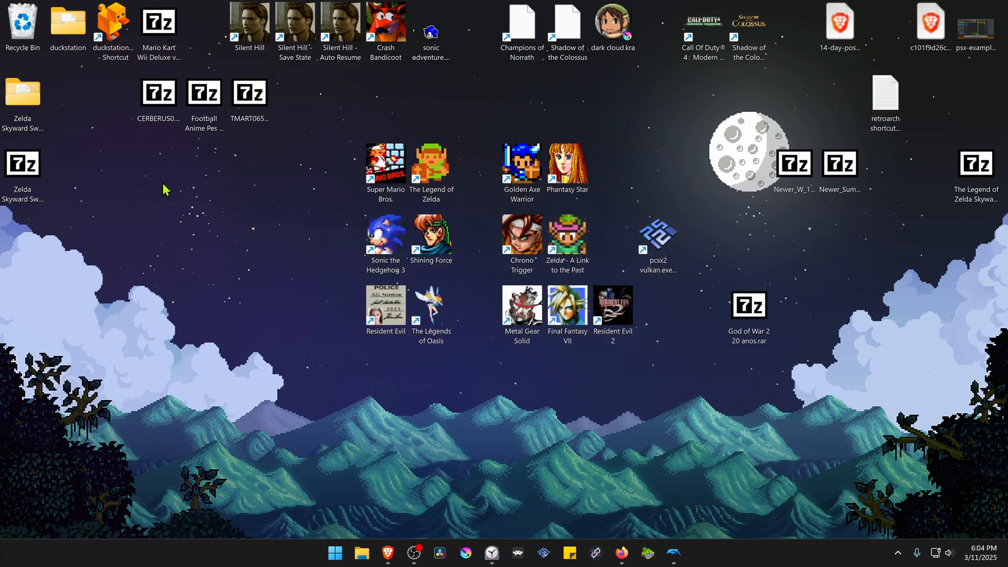
# Drill into the extracted pack's Standard Edition > User > Load > Textures and bring up options on the SOU folder
pyautogui.doubleClick(24, 92)
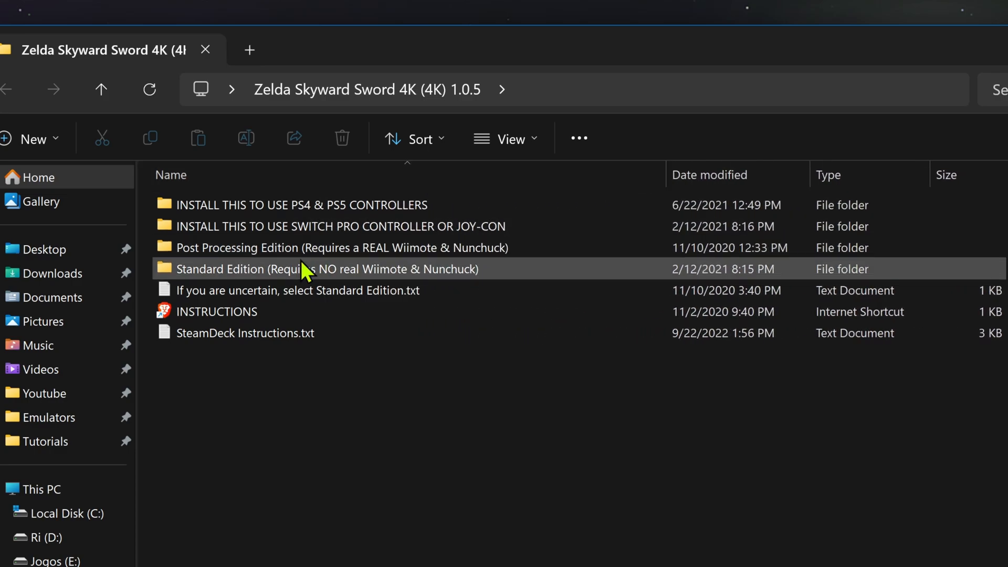
pyautogui.doubleClick(300, 269)
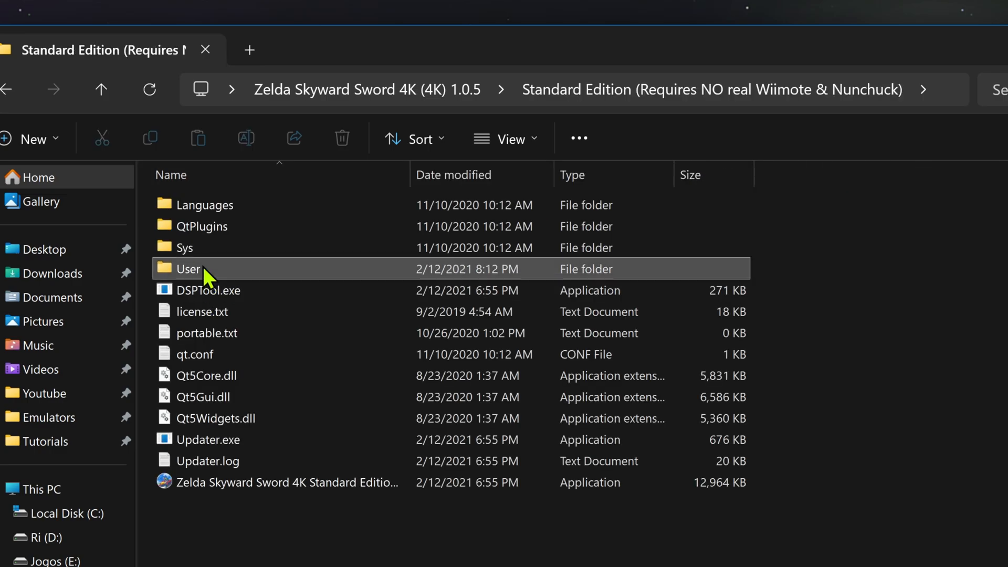
pyautogui.doubleClick(187, 269)
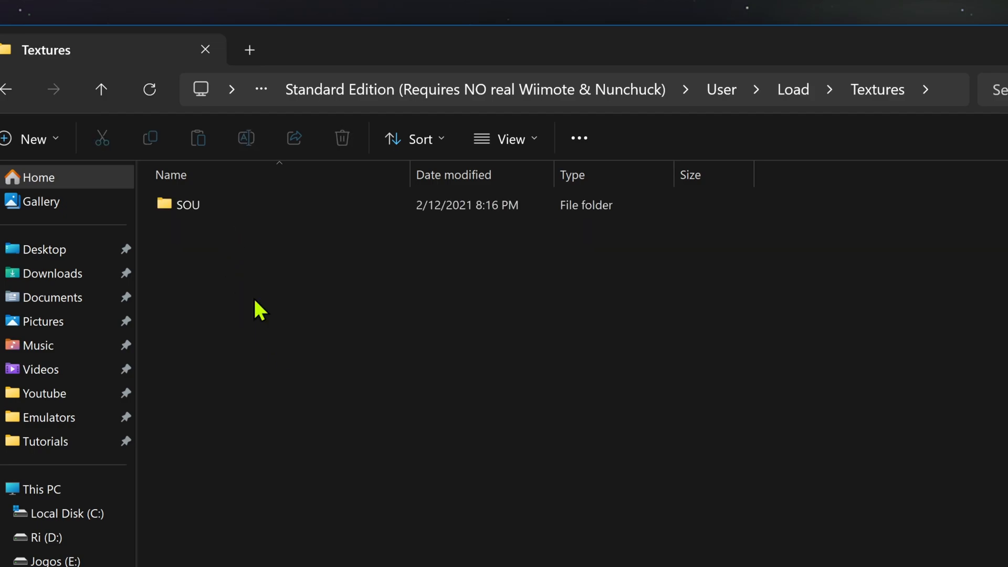
pyautogui.moveTo(206, 244)
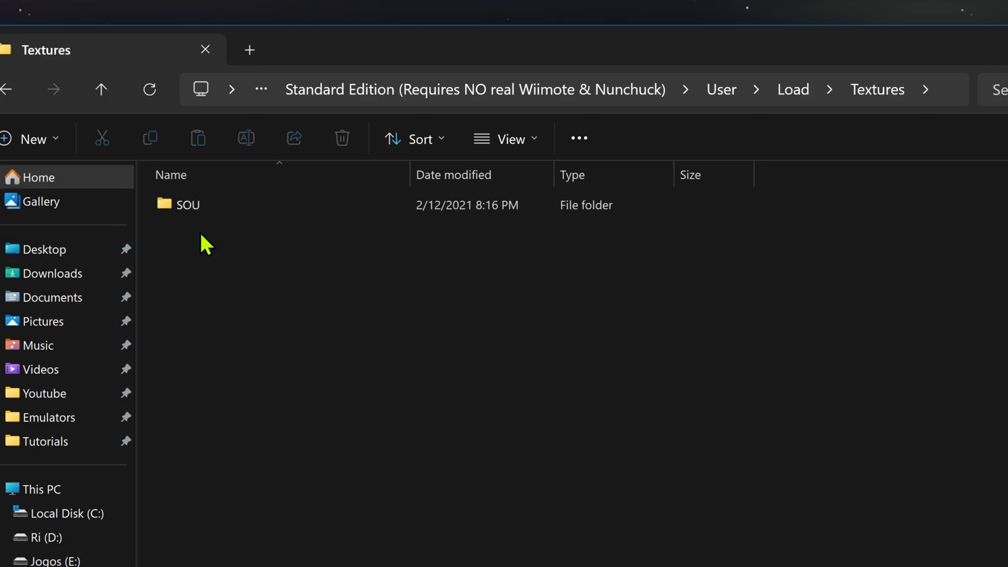
pyautogui.rightClick(187, 205)
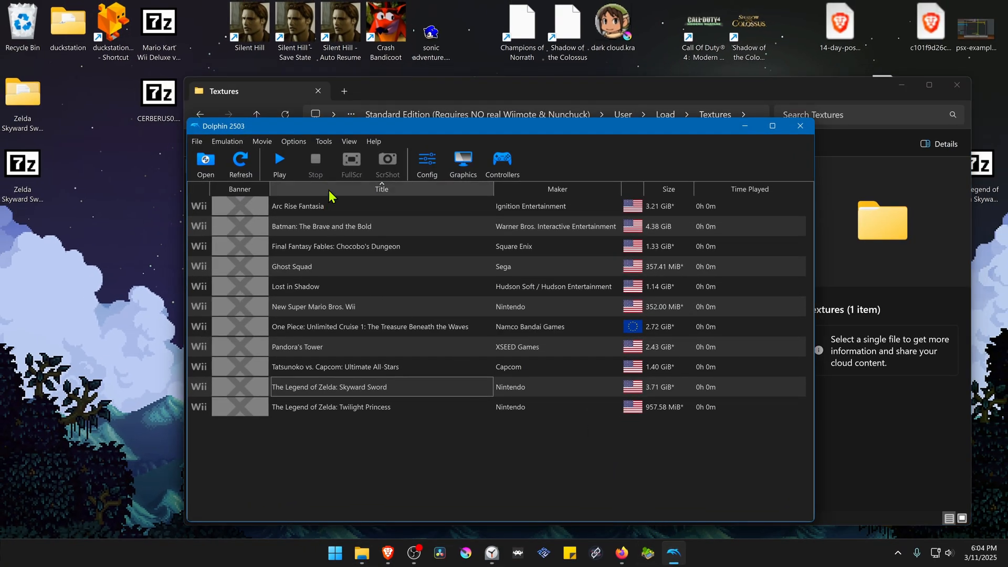
# Paste the SOU texture folder into Dolphin's user Load > Textures folder via Open User Folder
pyautogui.click(197, 141)
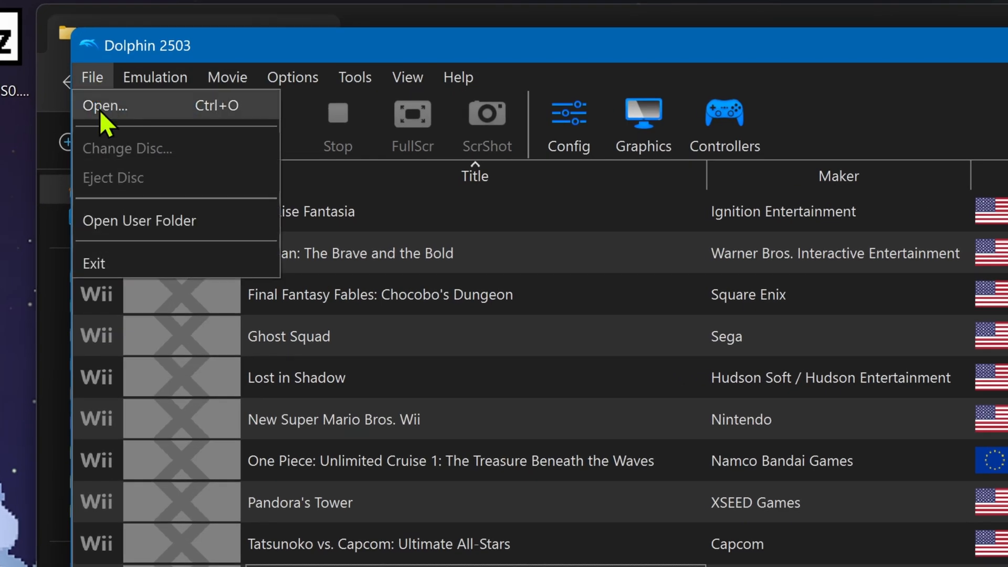
pyautogui.click(104, 105)
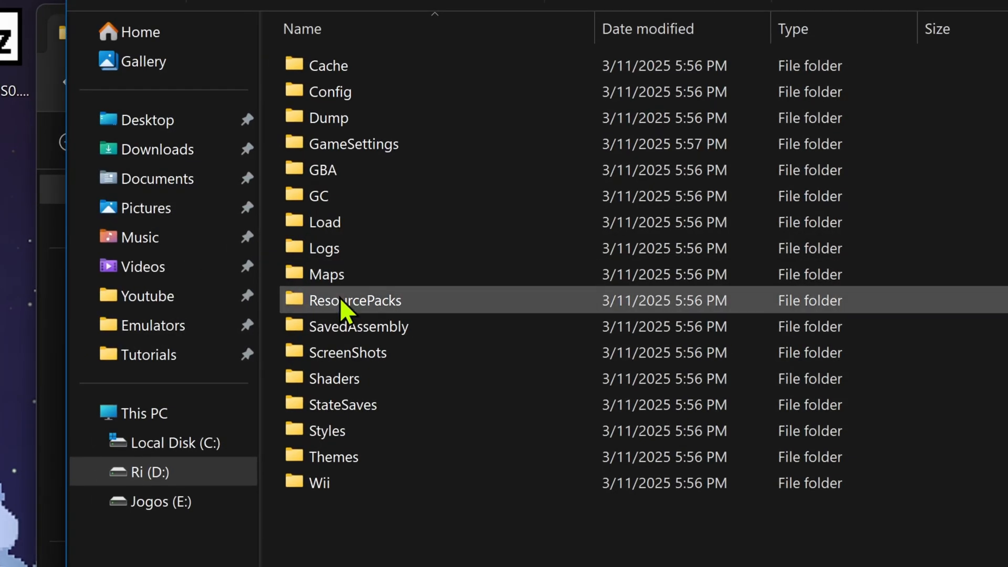
pyautogui.doubleClick(355, 300)
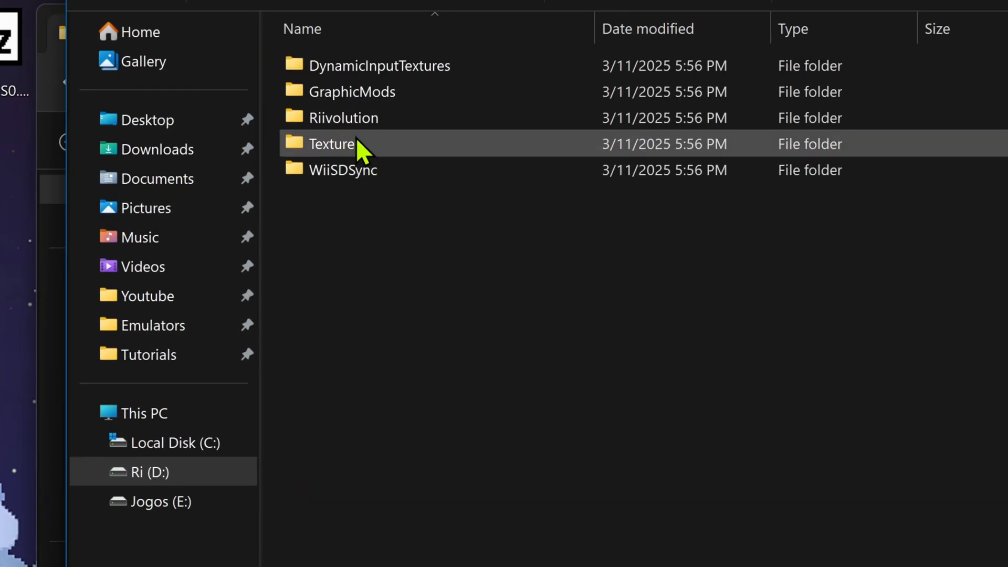
pyautogui.rightClick(420, 301)
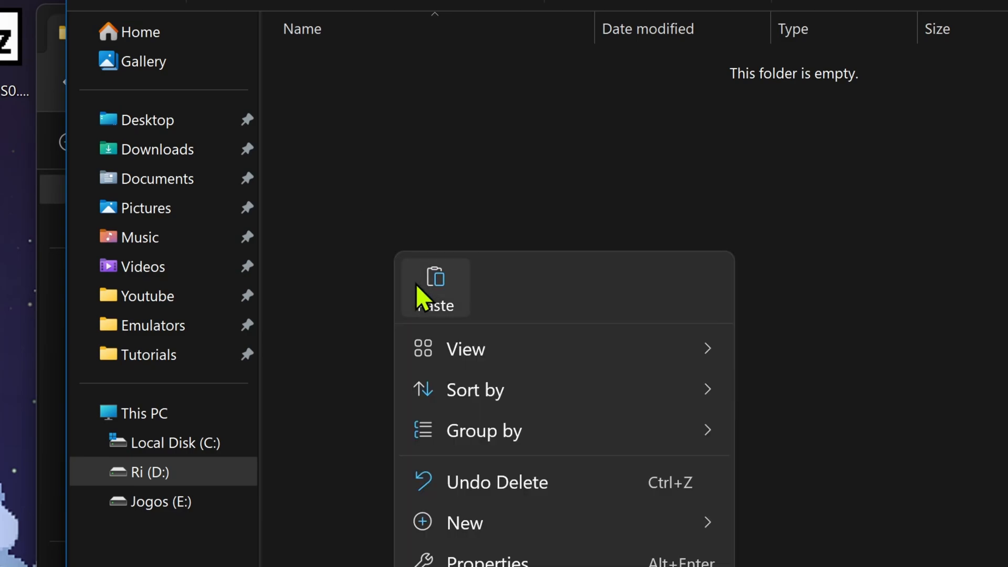
pyautogui.click(435, 286)
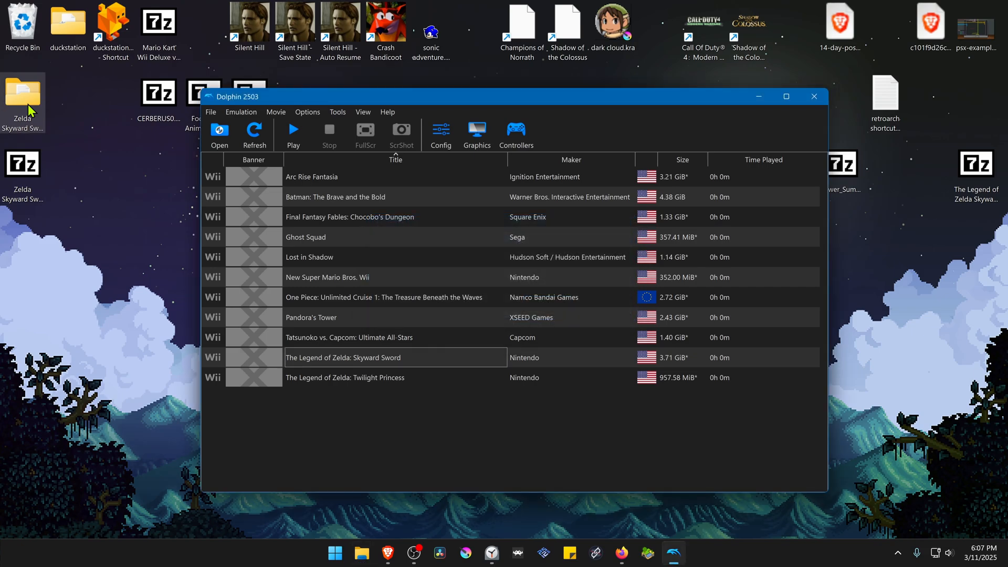
pyautogui.moveTo(442, 104)
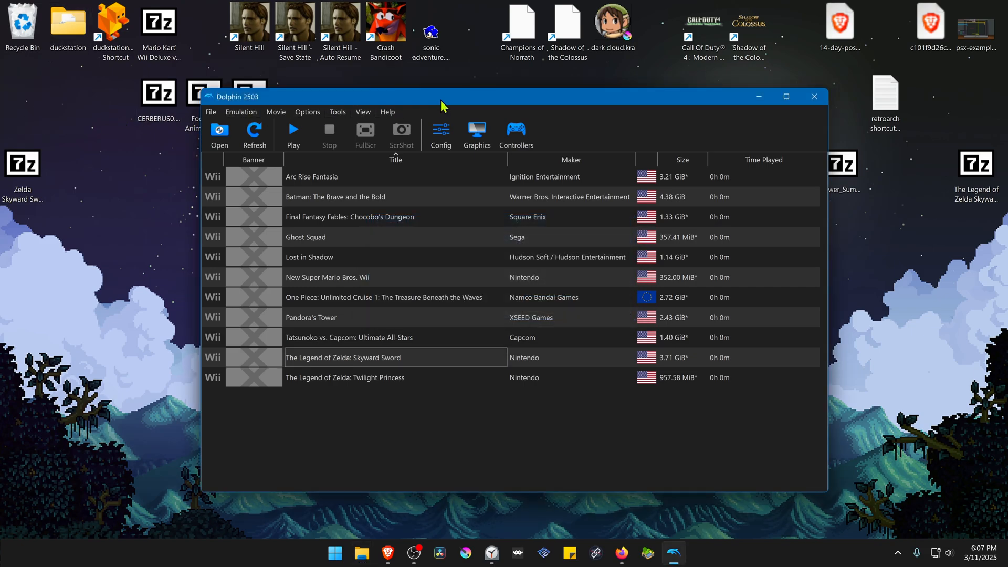
# Set Skyward Sword's per-game Internal Resolution to 6x Native (3840x3168) under Graphics > Enhancements
pyautogui.moveTo(444, 103); pyautogui.dragTo(463, 125)
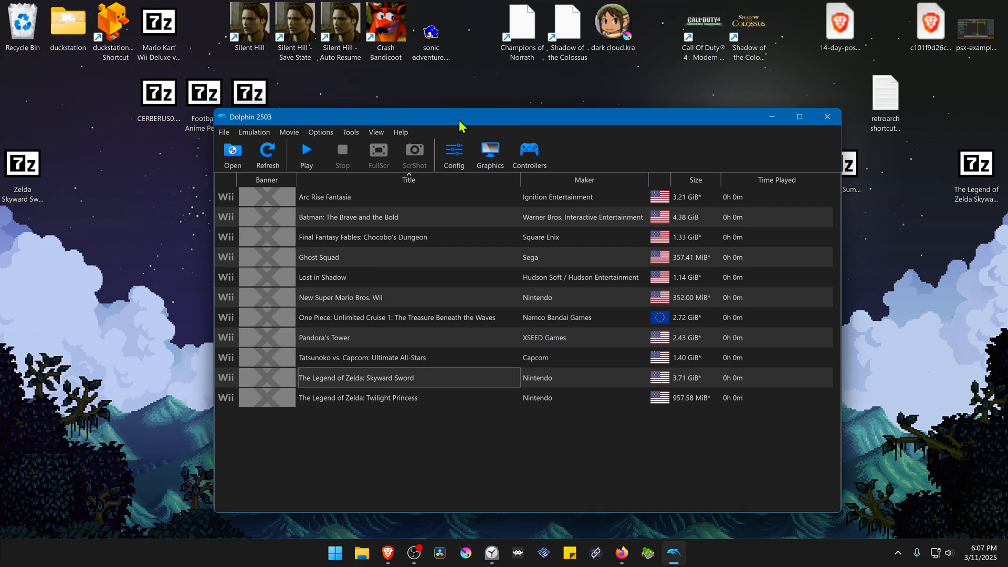
pyautogui.moveTo(261, 142)
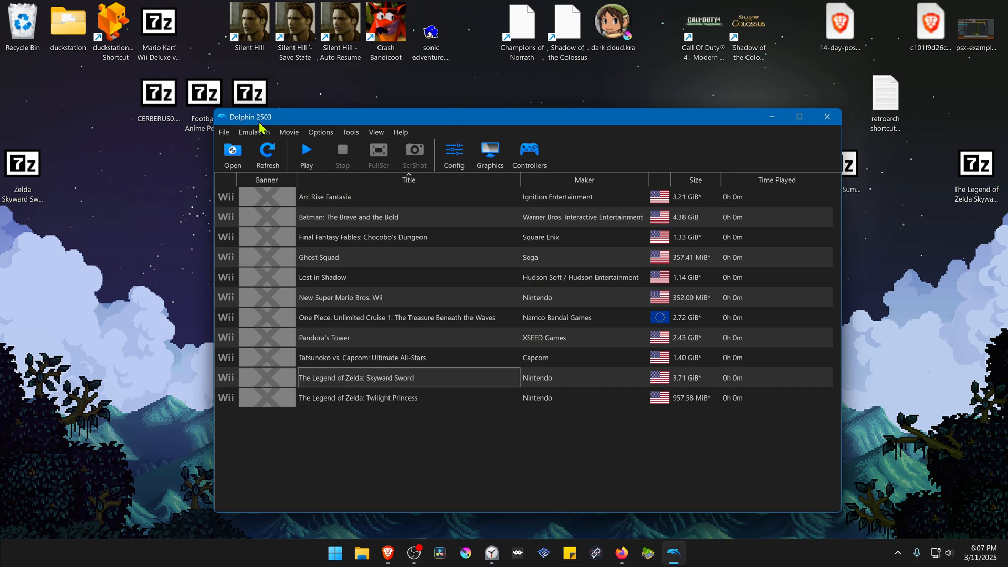
pyautogui.moveTo(274, 130)
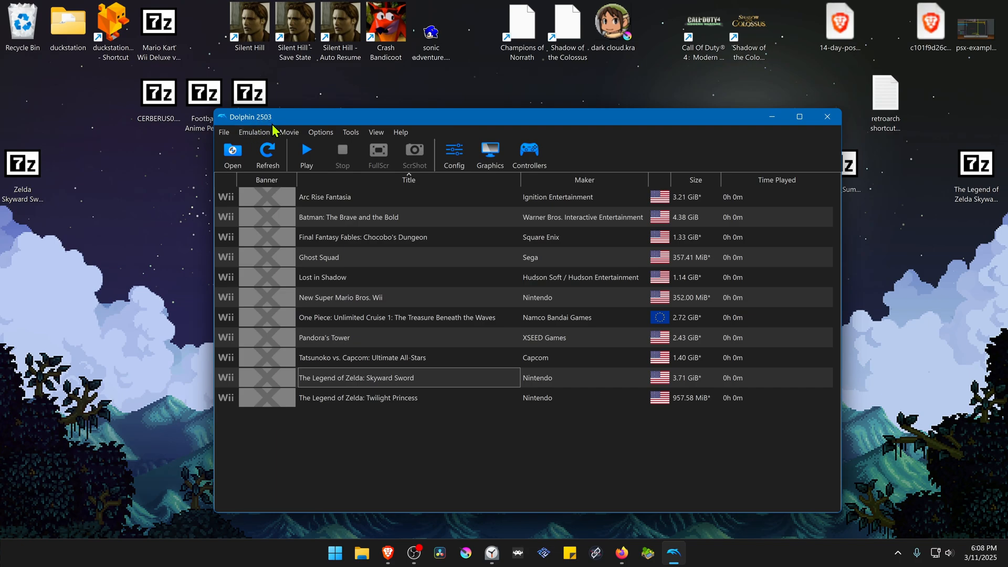
pyautogui.moveTo(248, 134)
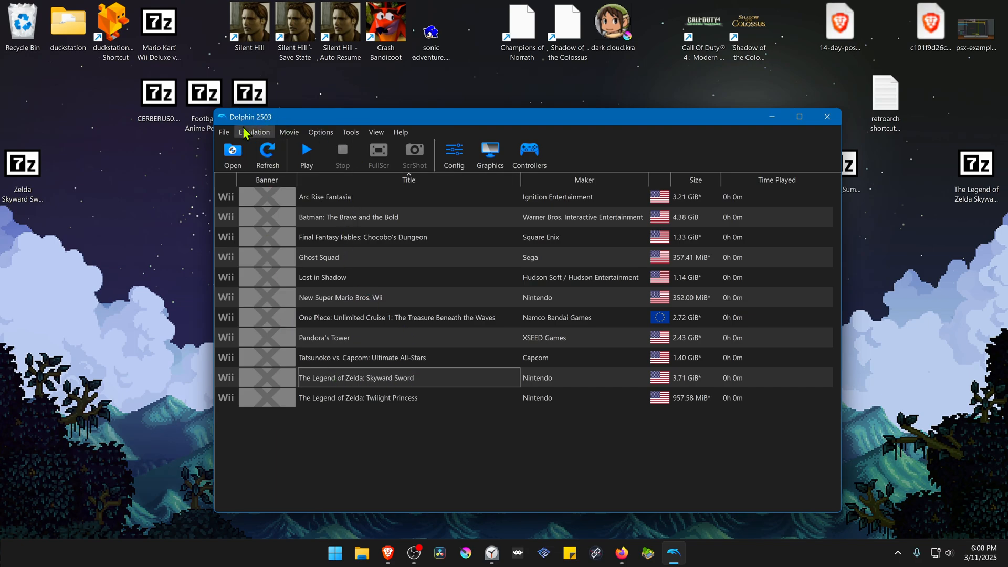
pyautogui.rightClick(377, 377)
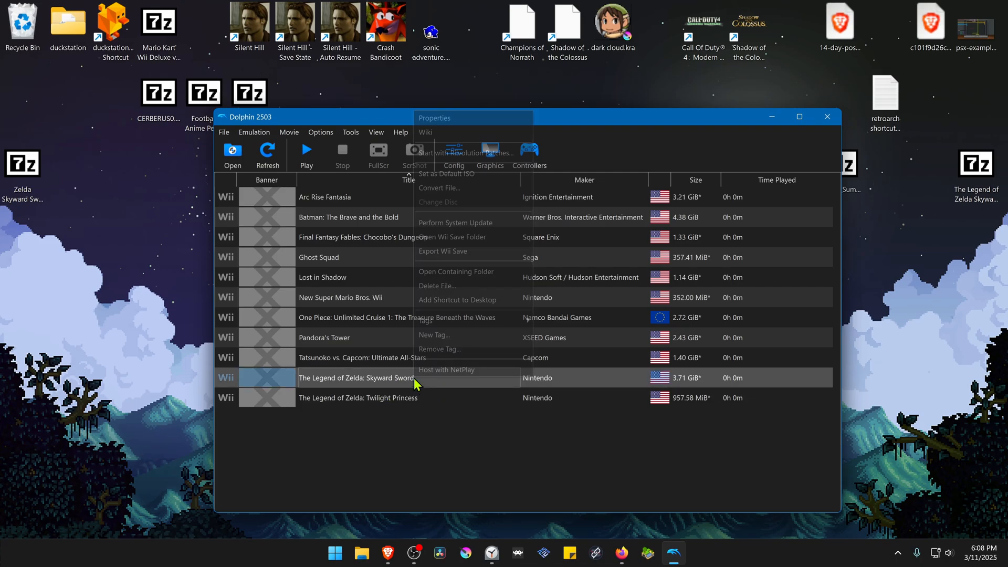
pyautogui.click(435, 118)
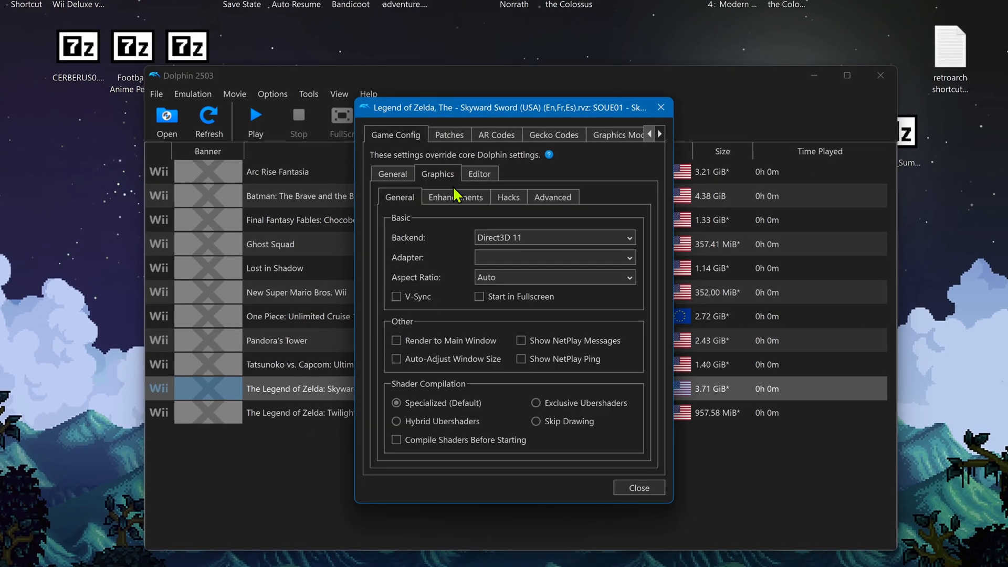
pyautogui.click(456, 197)
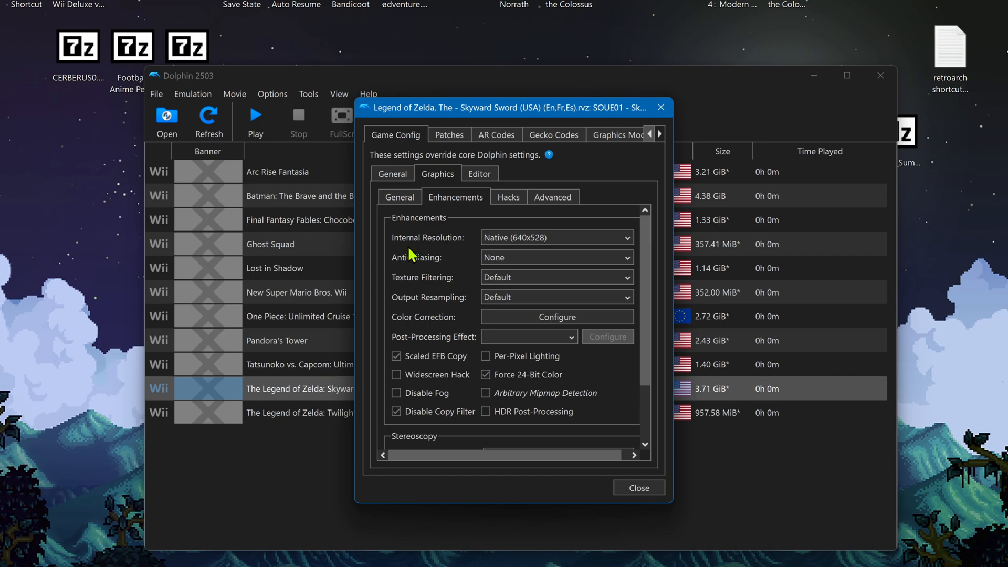
pyautogui.click(556, 238)
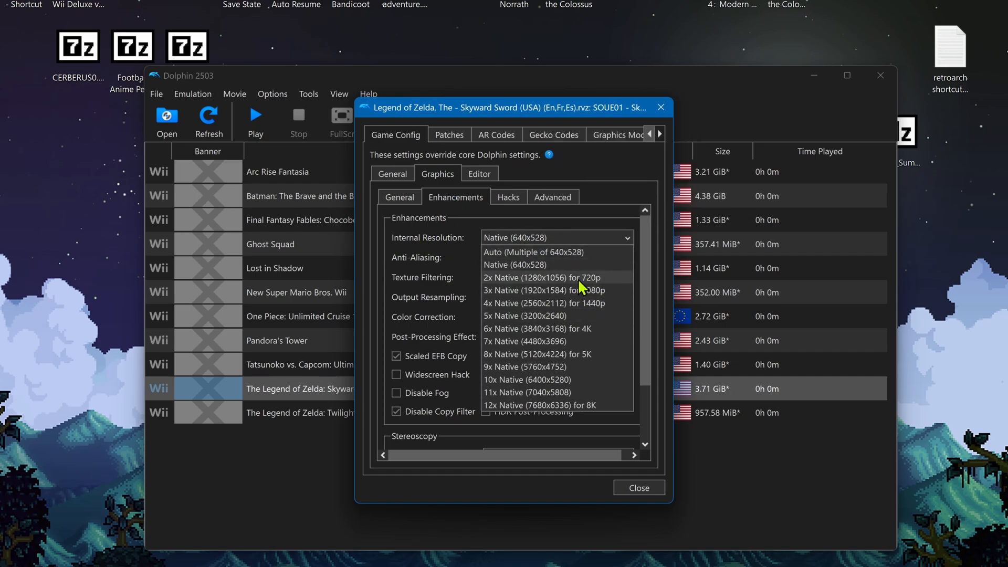
pyautogui.moveTo(561, 316)
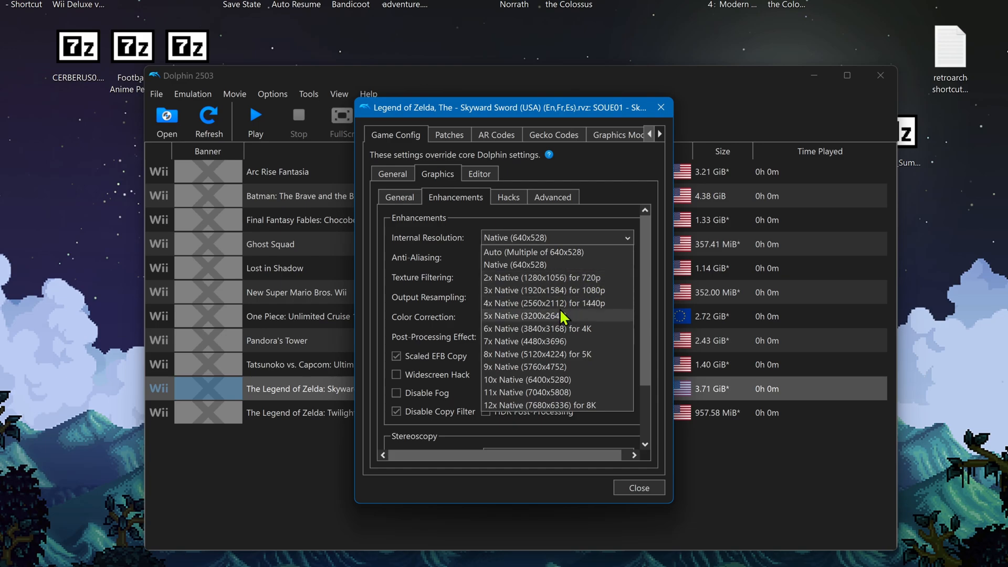
pyautogui.moveTo(583, 335)
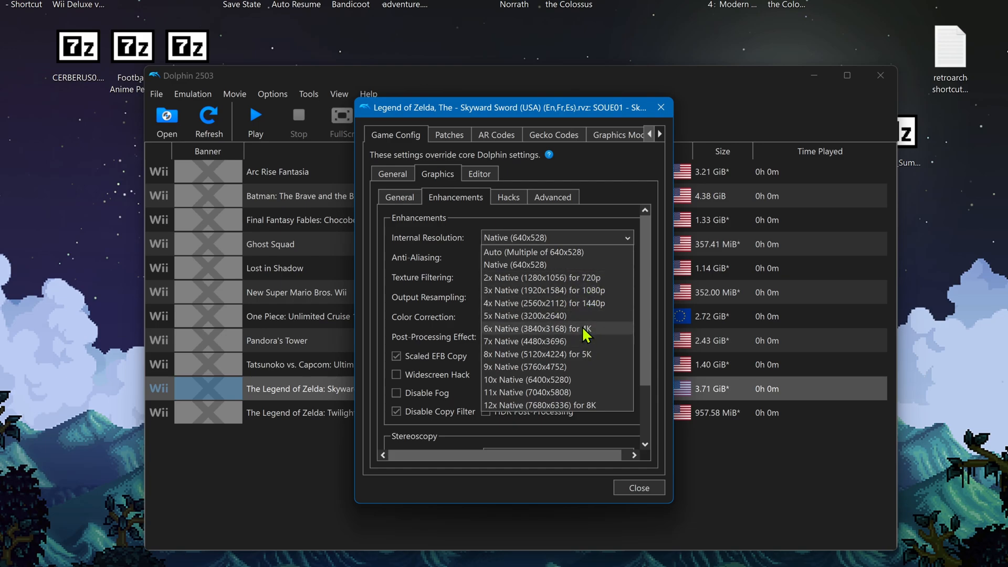
pyautogui.click(552, 197)
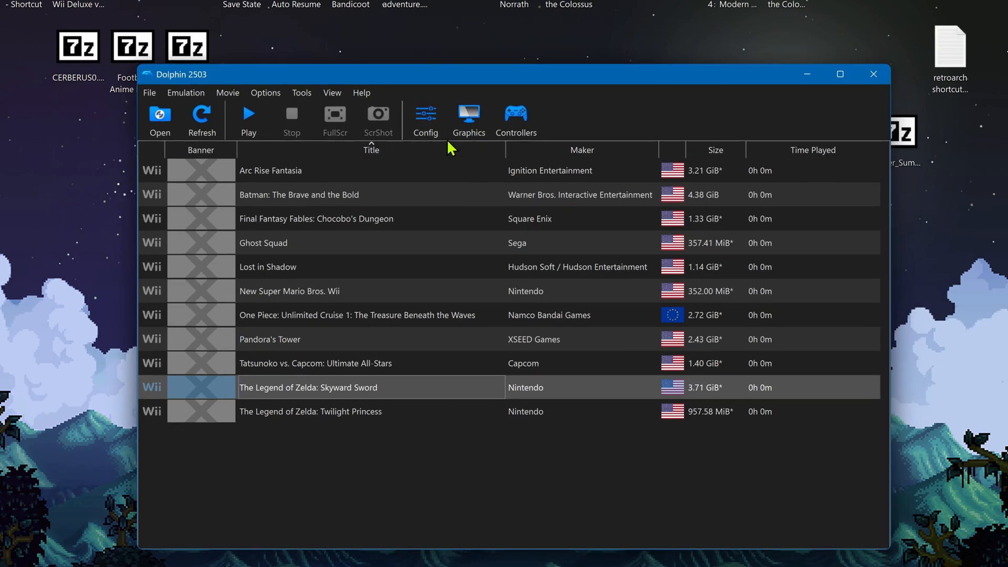
pyautogui.click(469, 114)
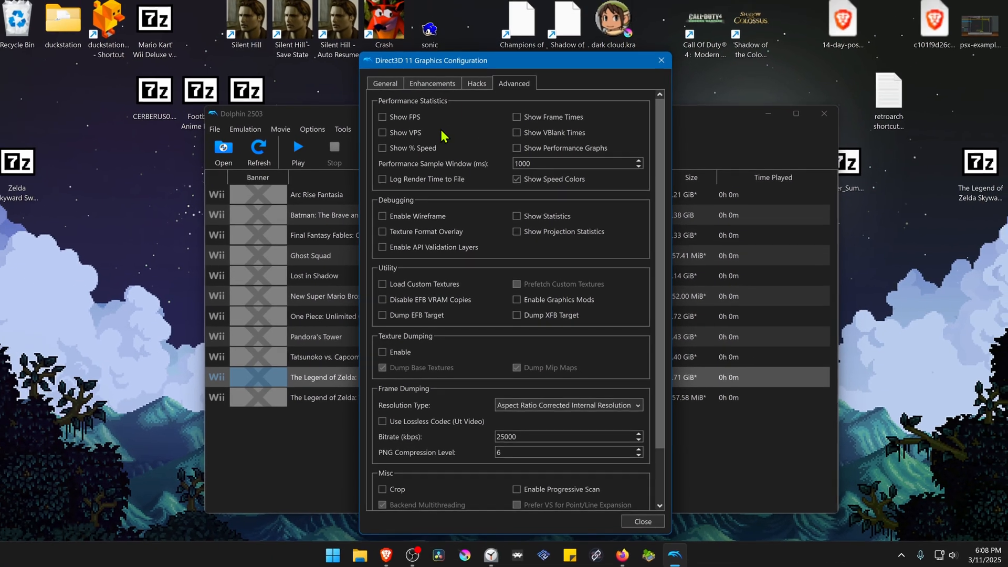
pyautogui.click(433, 84)
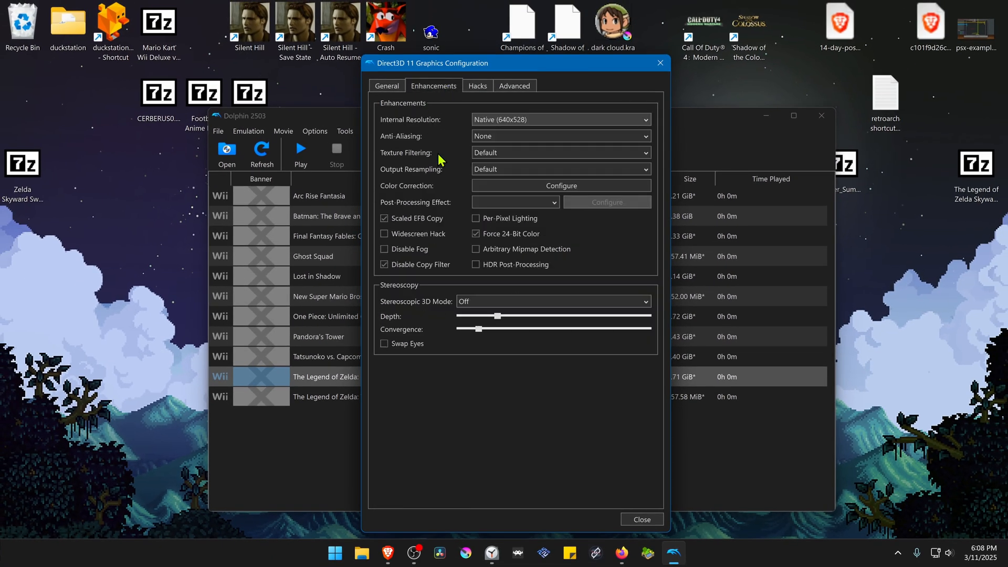
pyautogui.click(561, 118)
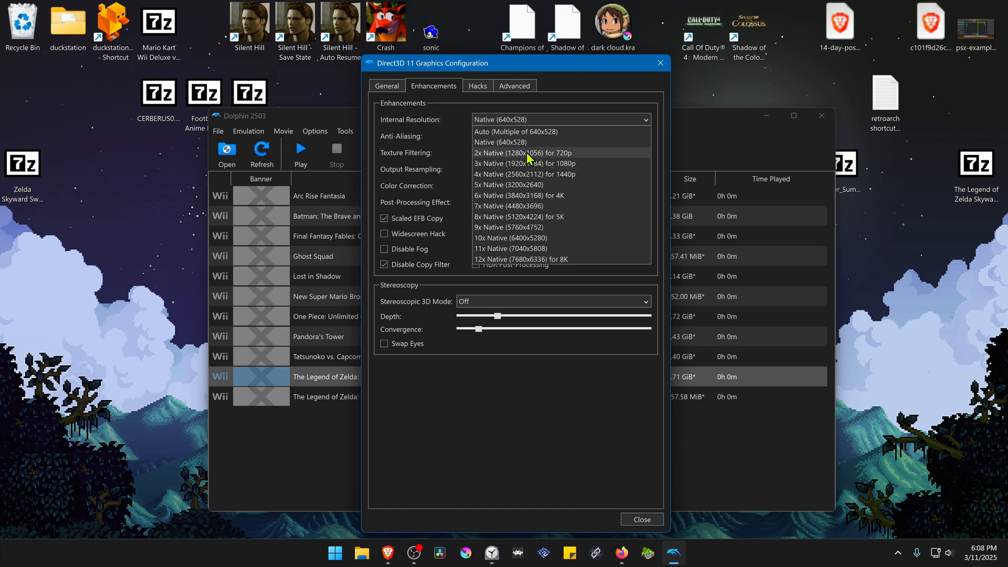
pyautogui.click(515, 86)
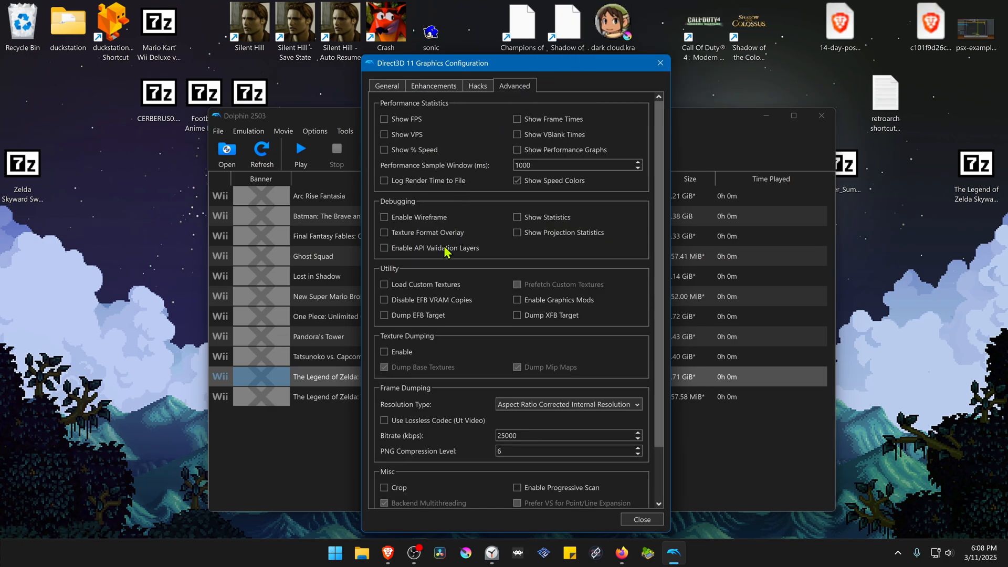
pyautogui.moveTo(462, 294)
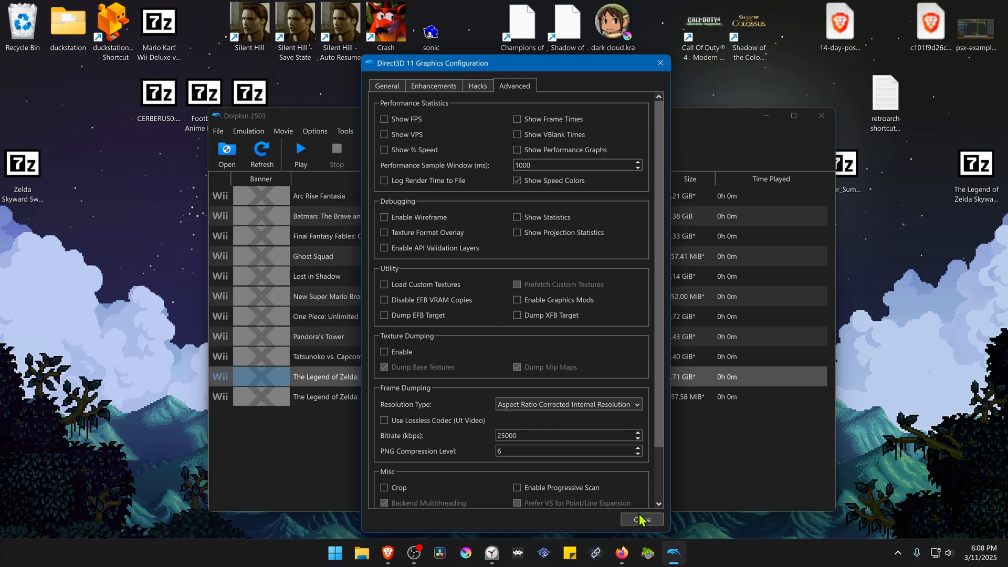
pyautogui.click(643, 519)
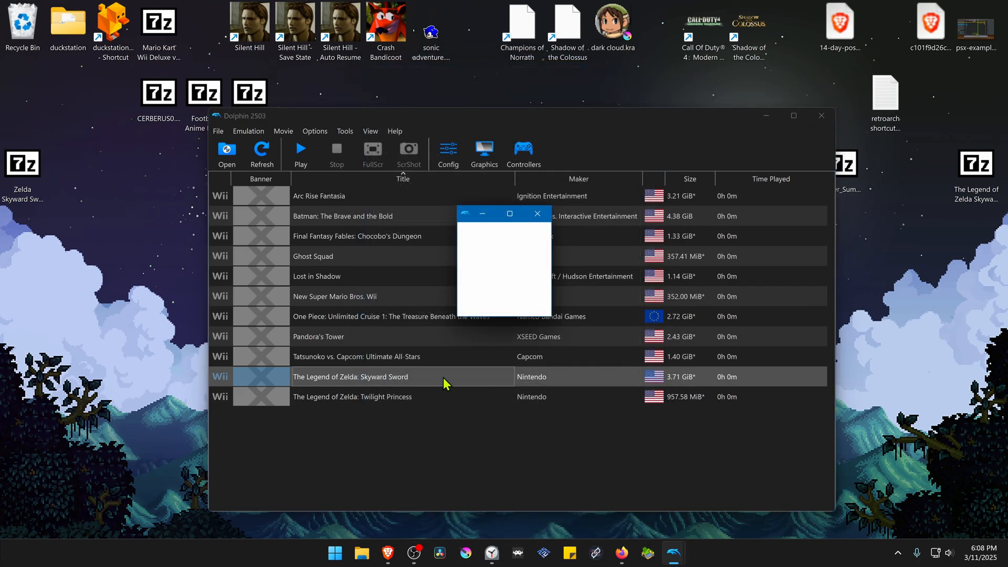
# Start The Legend of Zelda: Skyward Sword from the game list with custom textures loaded
pyautogui.doubleClick(371, 376)
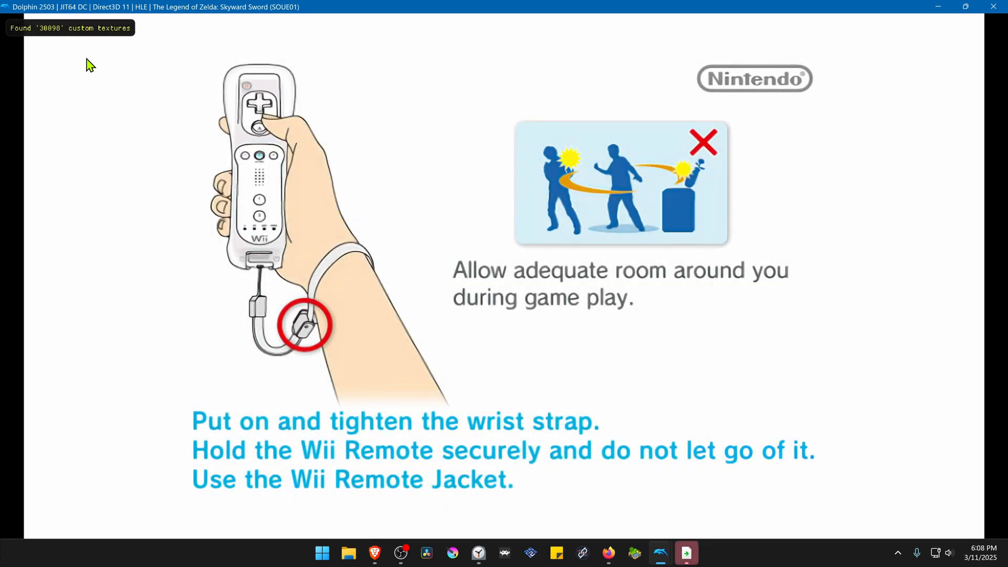
pyautogui.moveTo(71, 41)
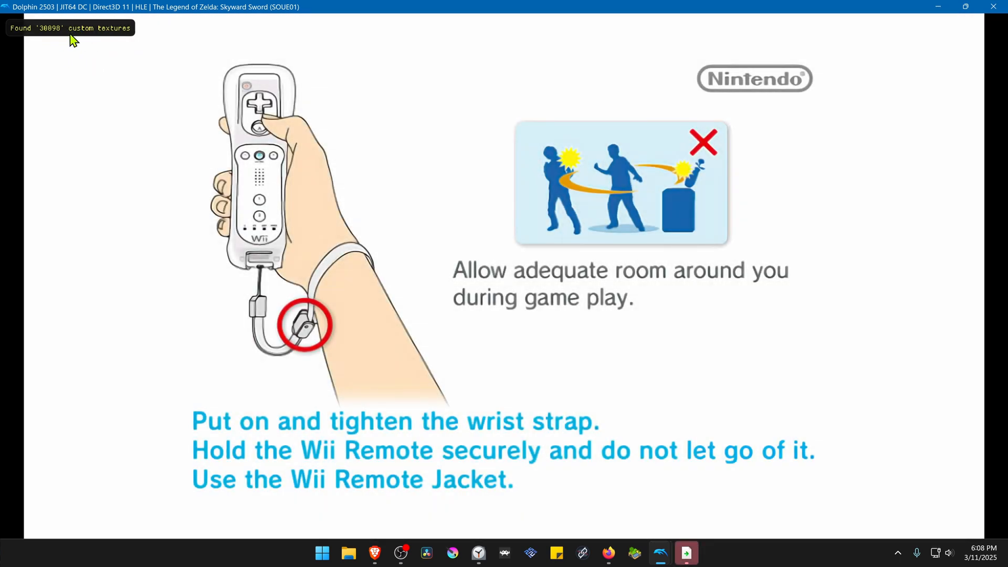